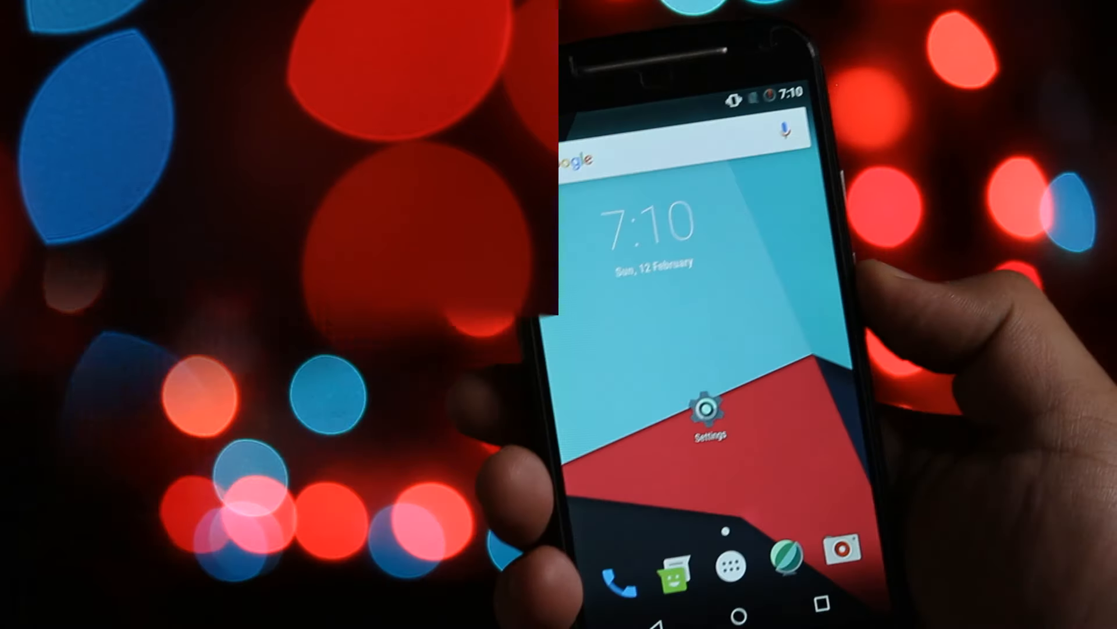
- Launch the Settings app from the Android home screen
click(708, 412)
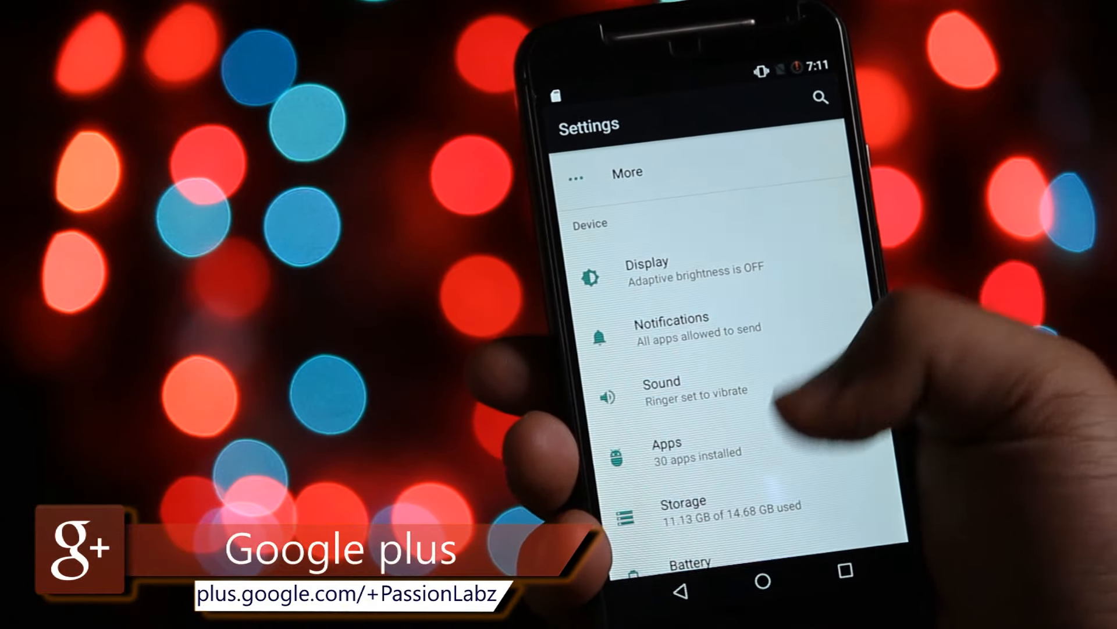
- Open sdcard1 under Portable storage to view its Android and LOST.DIR folders
scroll(down, 3)
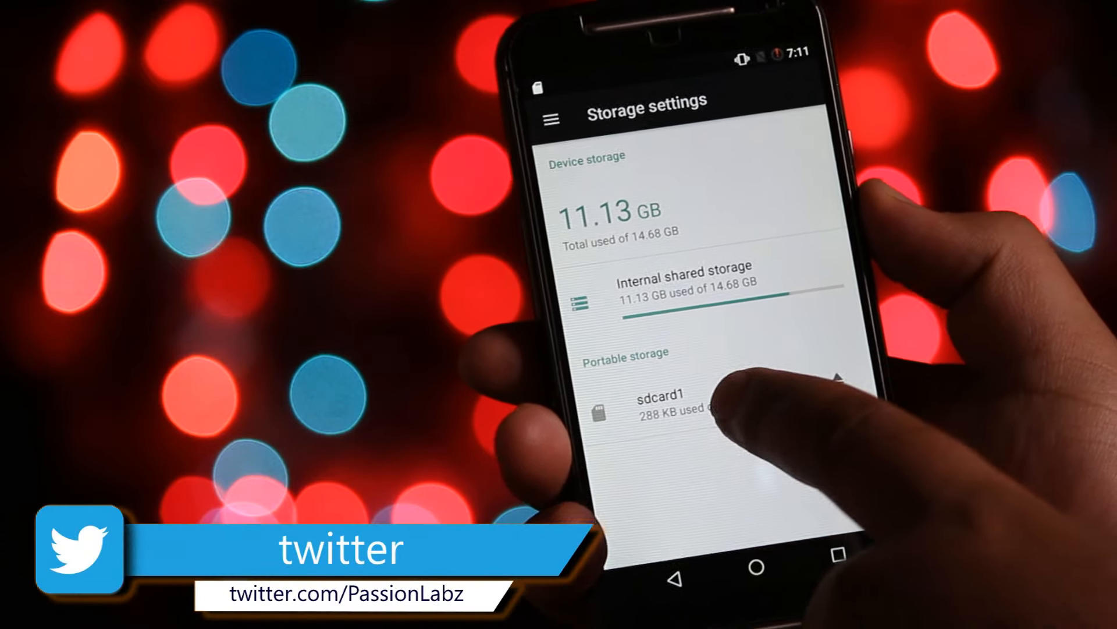
click(670, 406)
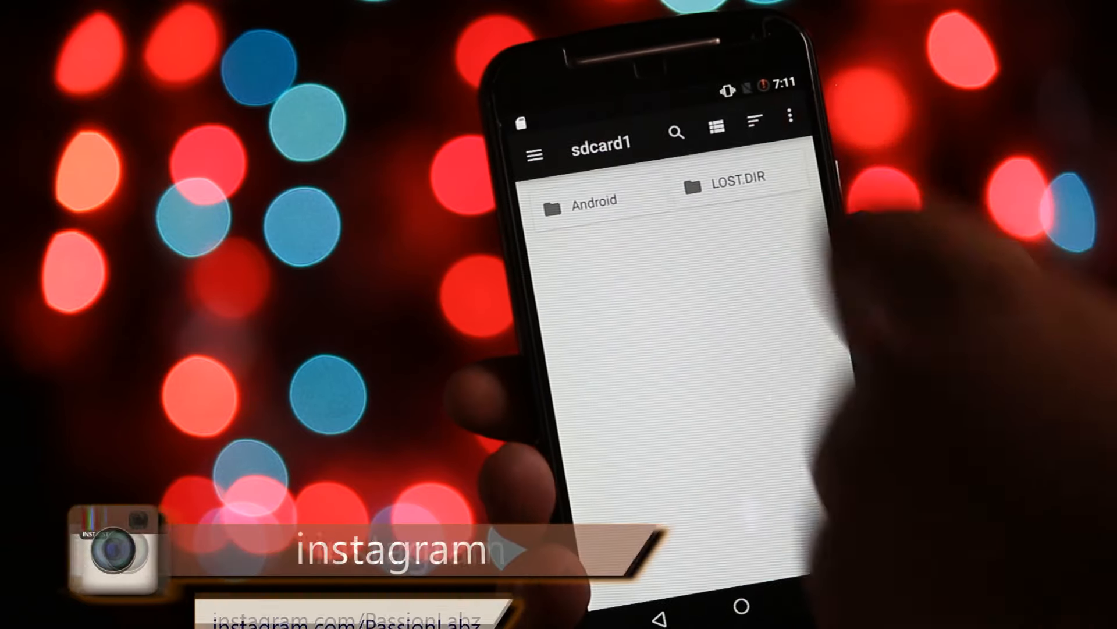
- Choose Format as internal from sdcard1's storage settings to reach the warning screen
click(790, 117)
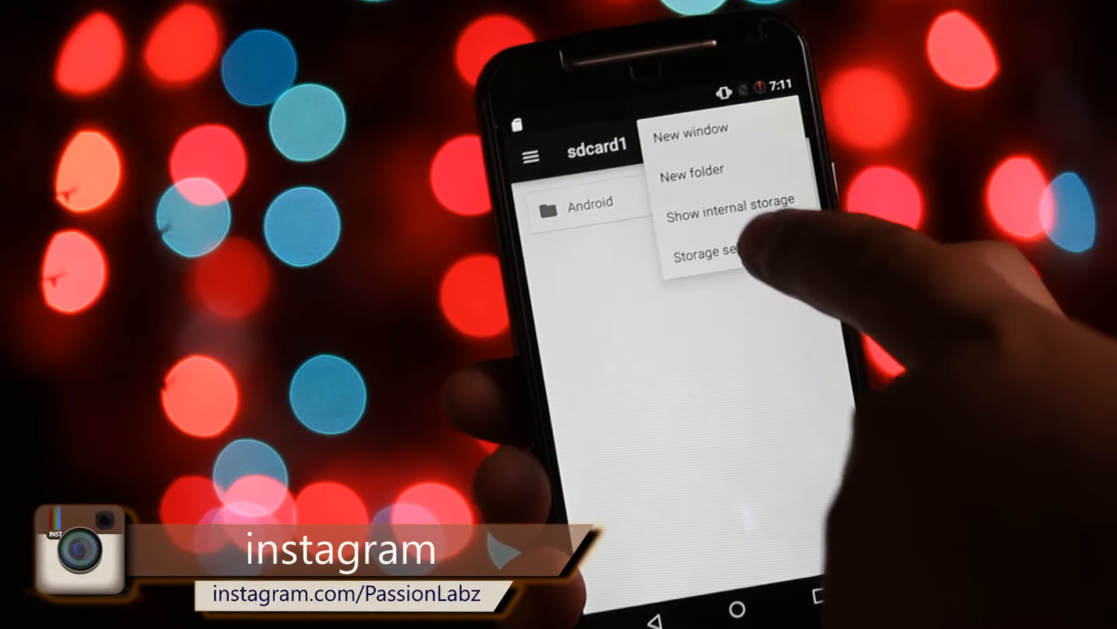
click(702, 253)
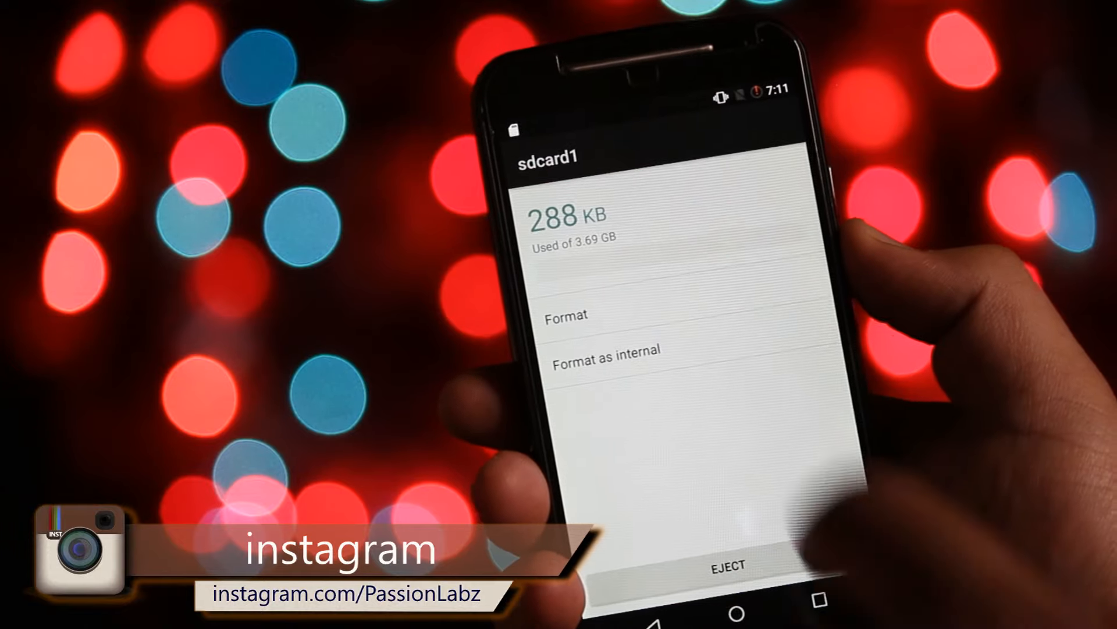
click(606, 350)
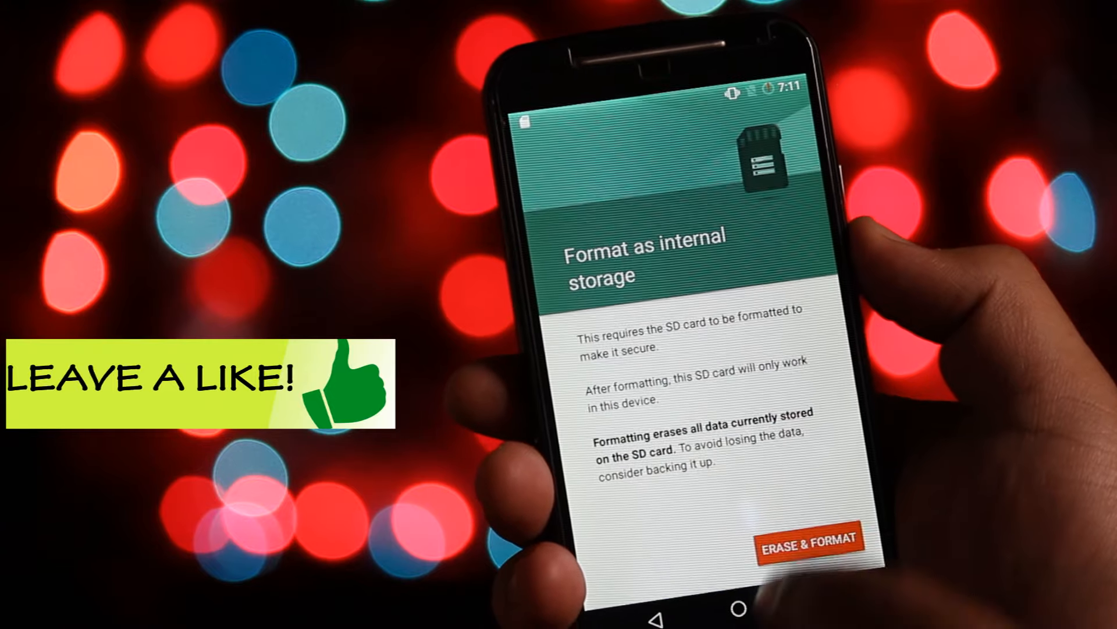
- Erase and format sdcard1, accept the slow-card warning, and pick 'Move now'
click(810, 538)
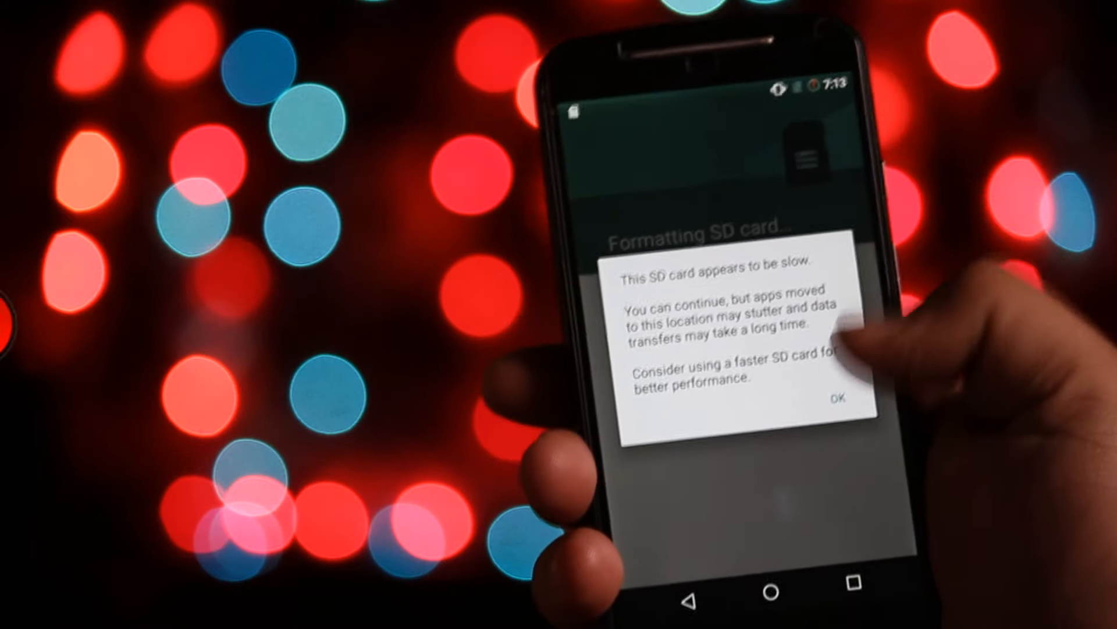
click(838, 398)
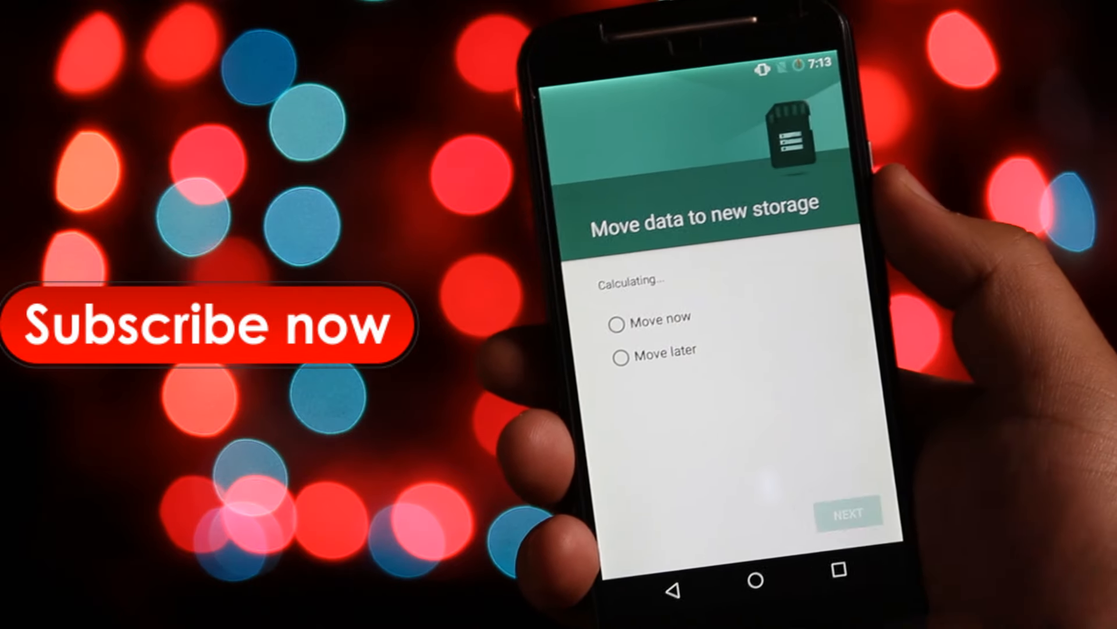
click(621, 317)
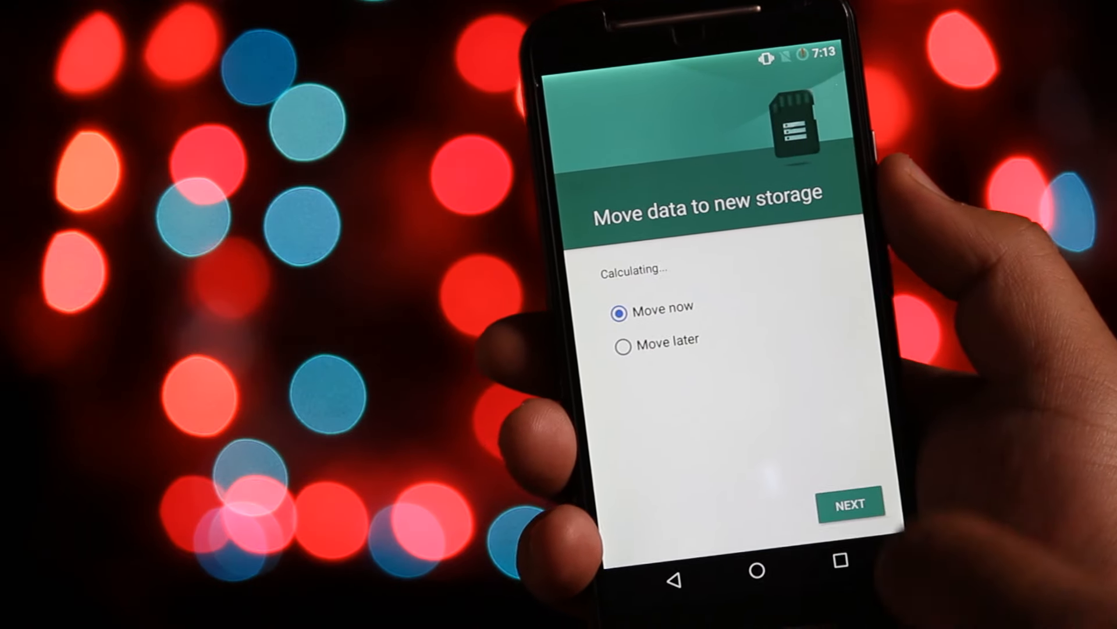